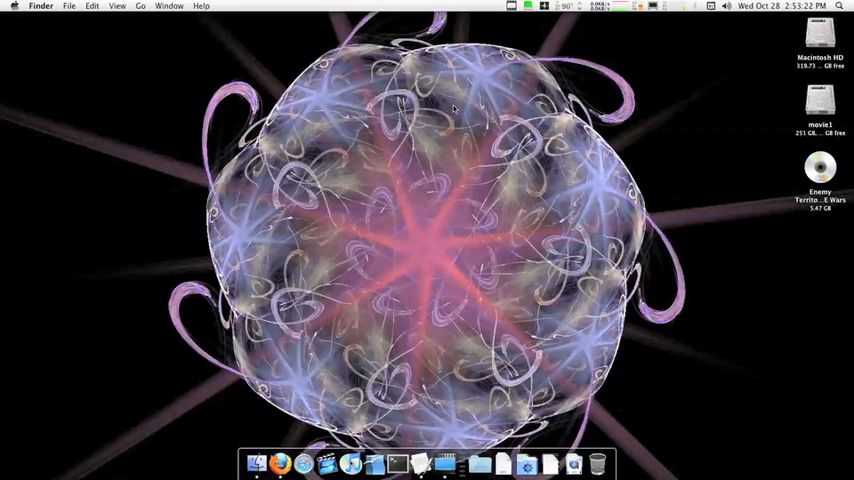
Bring Firefox forward to show the emeek77 video response page on YouTube.
click(279, 463)
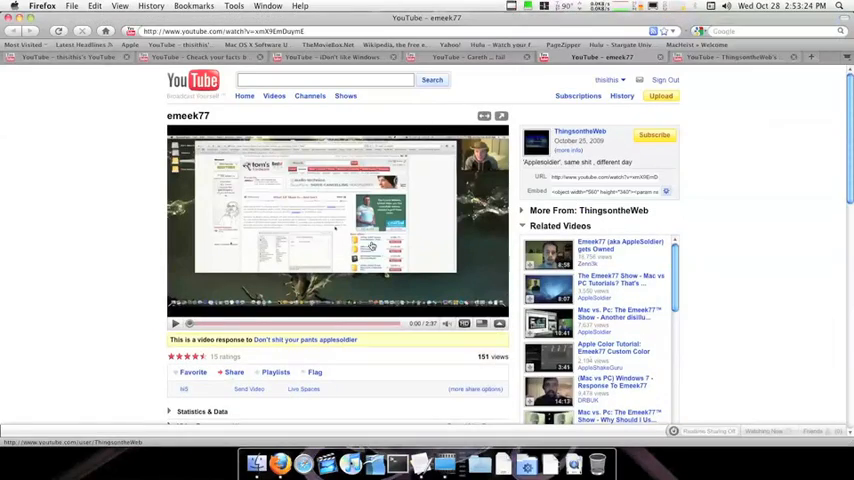
scroll(down, 3)
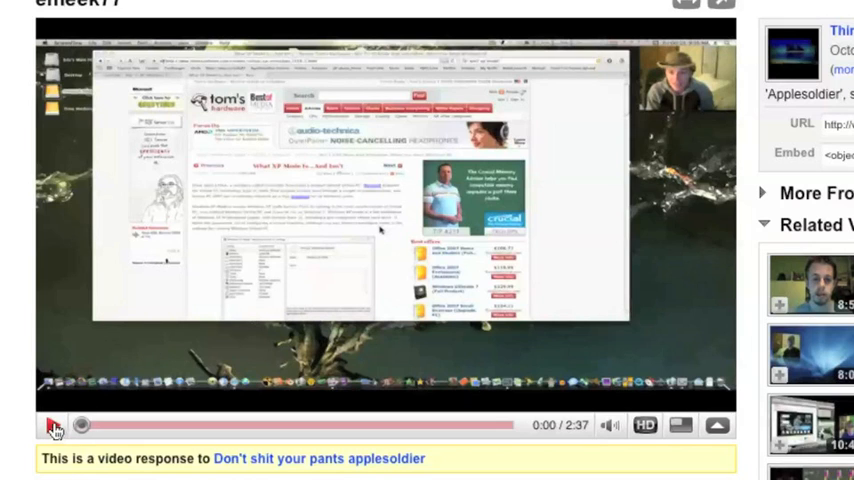
Play the emeek77 response video, then seek ahead to about 1:05.
click(54, 424)
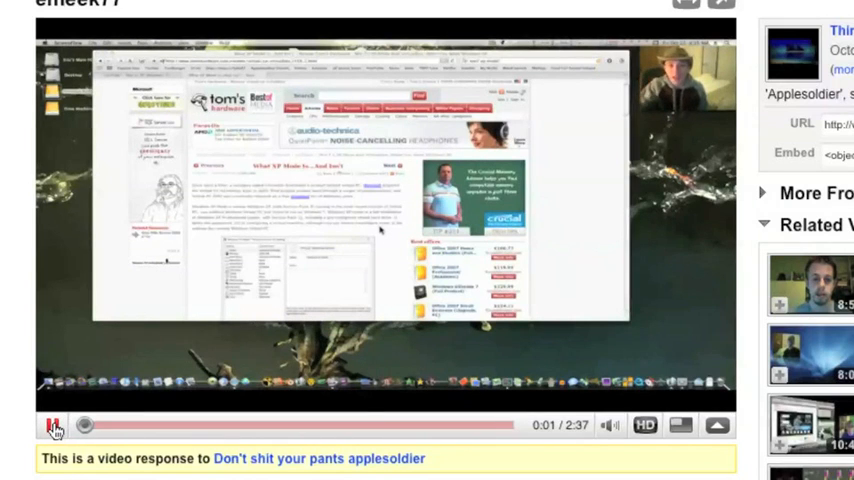
click(53, 424)
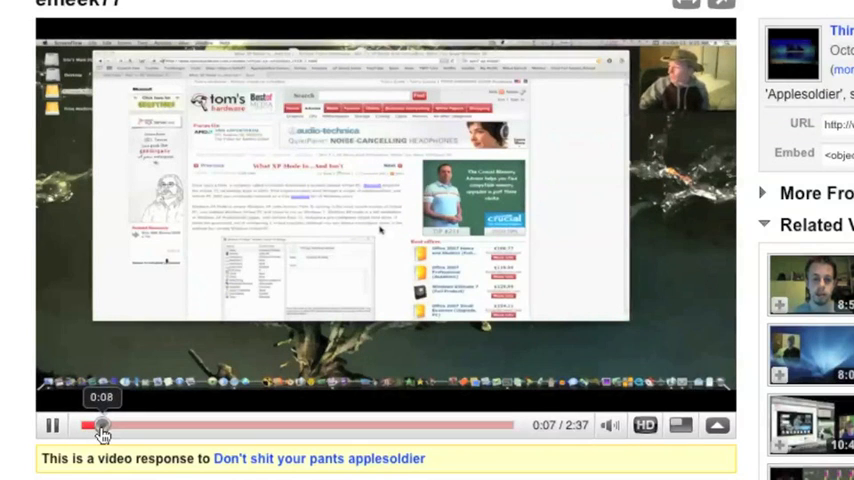
drag(103, 425, 143, 425)
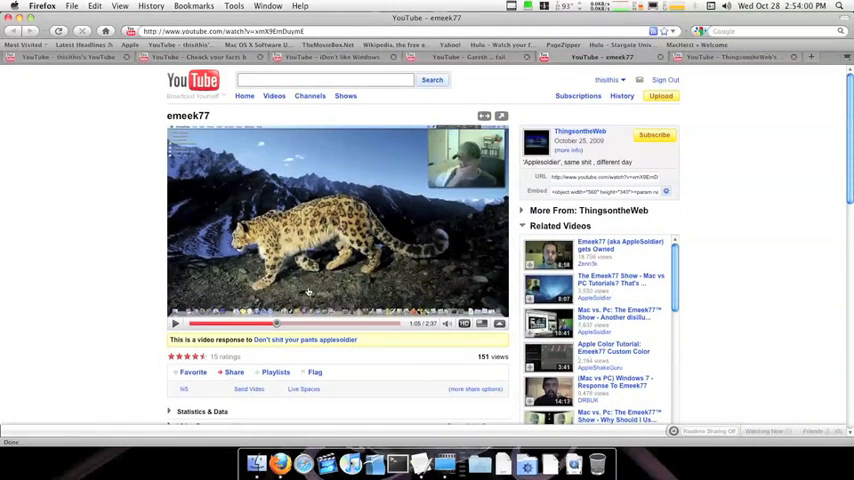
Scroll the YouTube page while returning the response video to about 0:37.
scroll(down, 3)
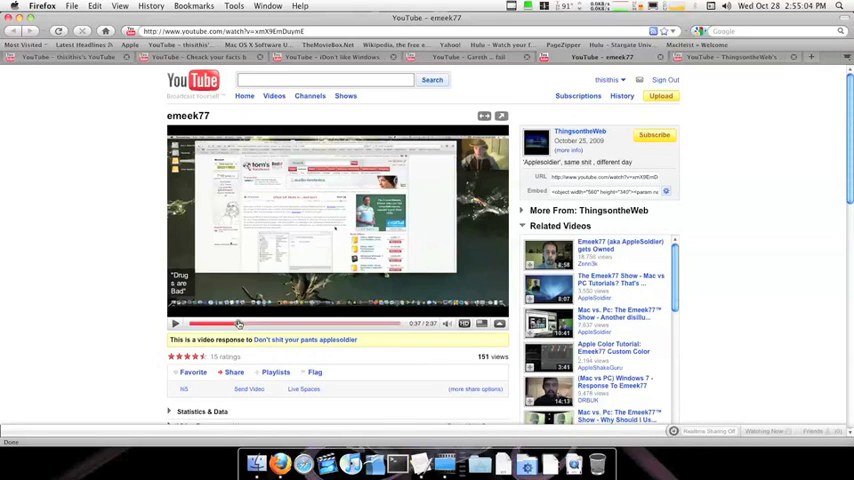
mouse_move(815, 284)
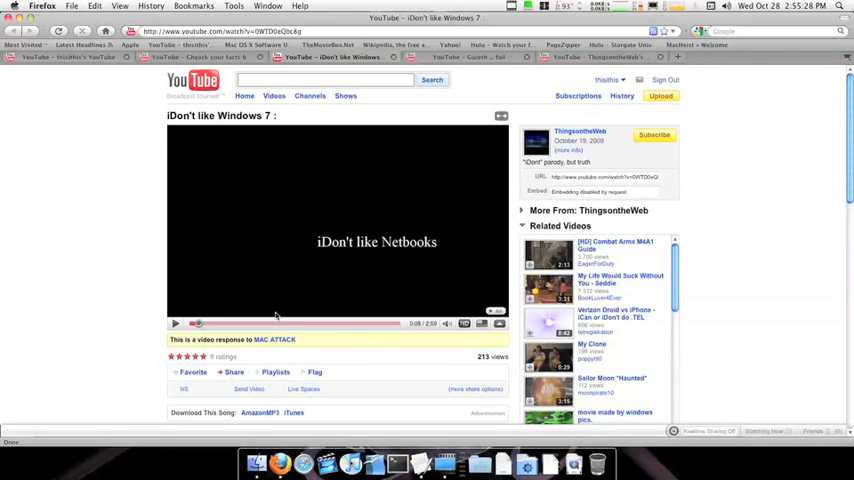
mouse_move(429, 256)
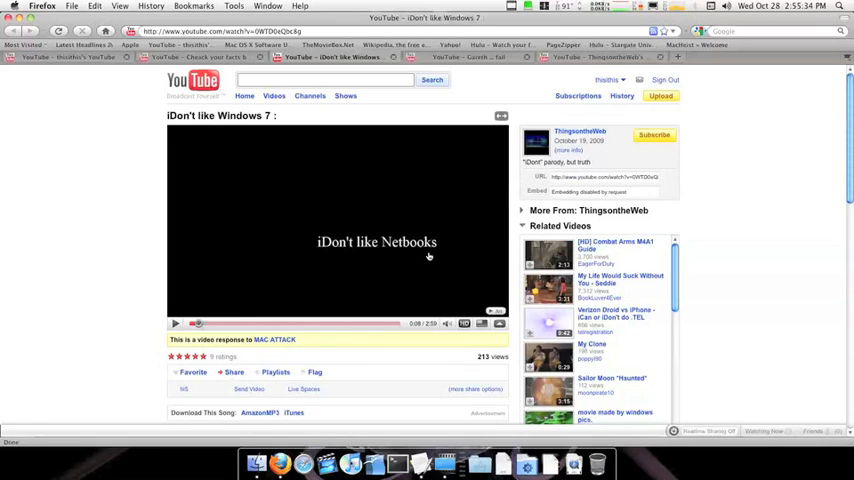
mouse_move(513, 248)
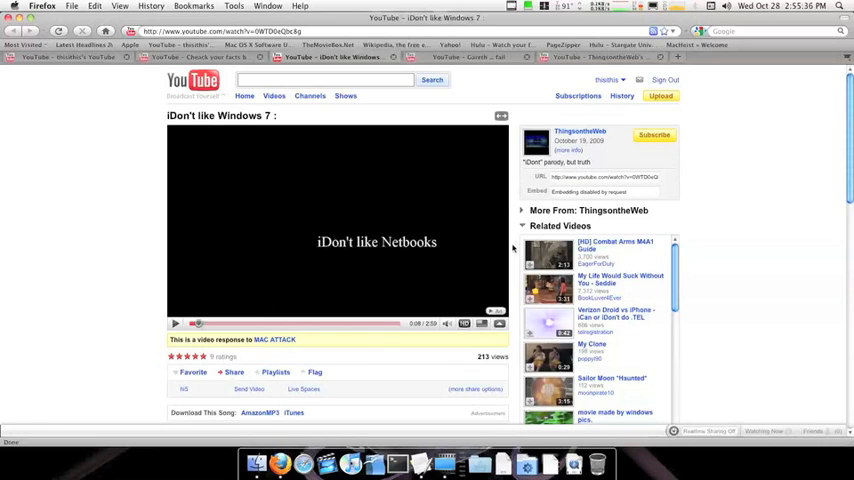
mouse_move(291, 286)
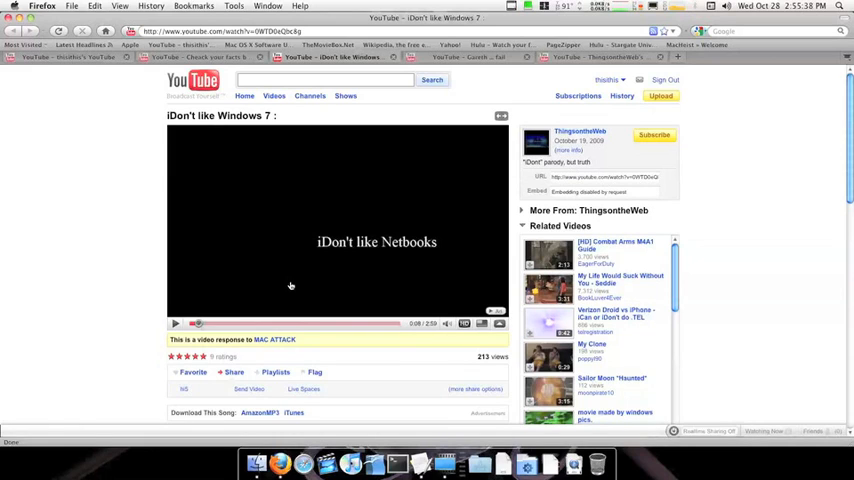